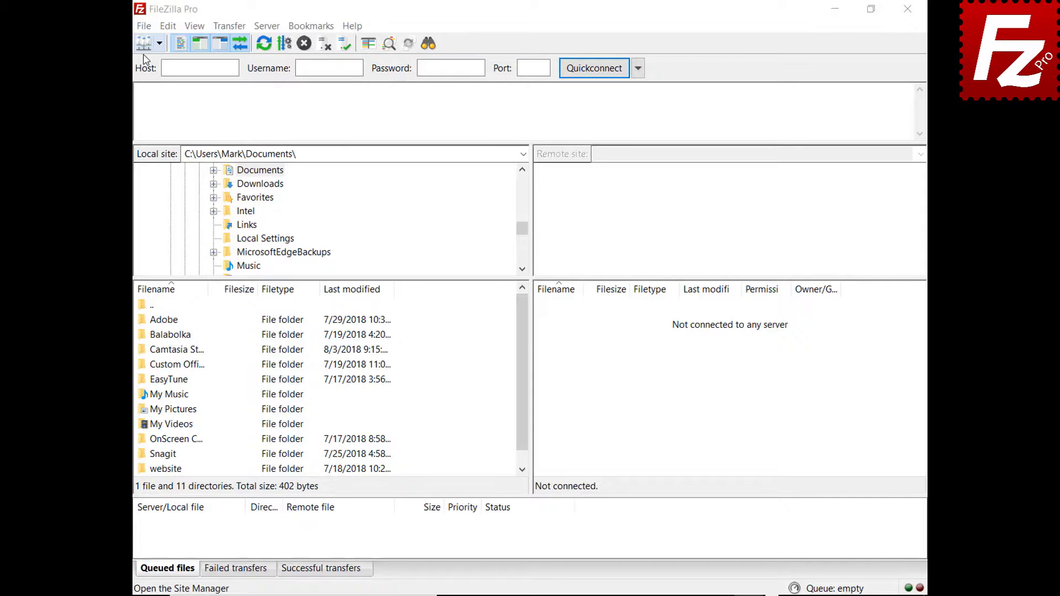
pyautogui.click(144, 26)
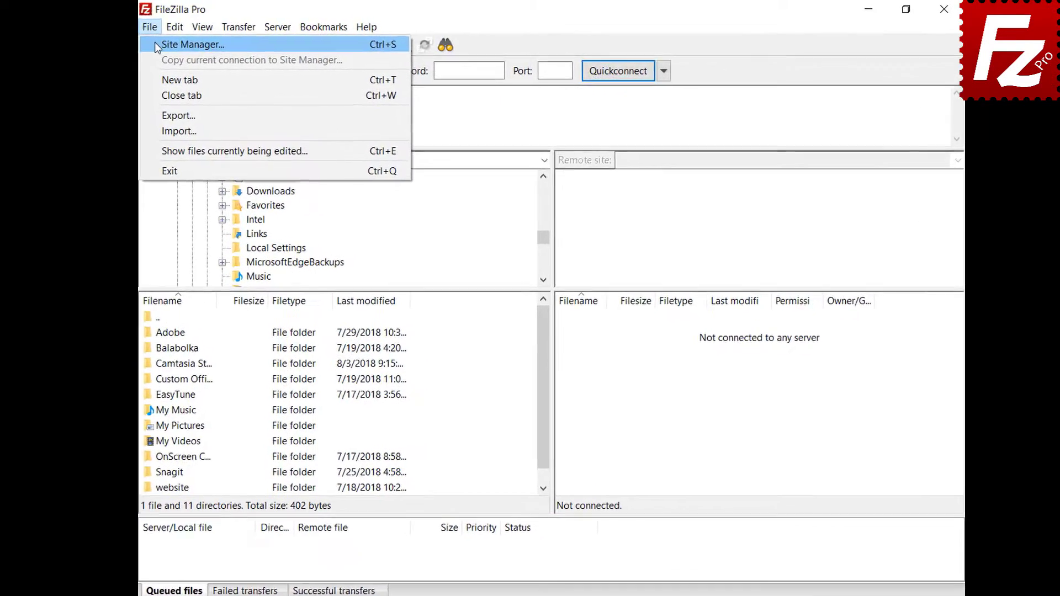
pyautogui.click(193, 44)
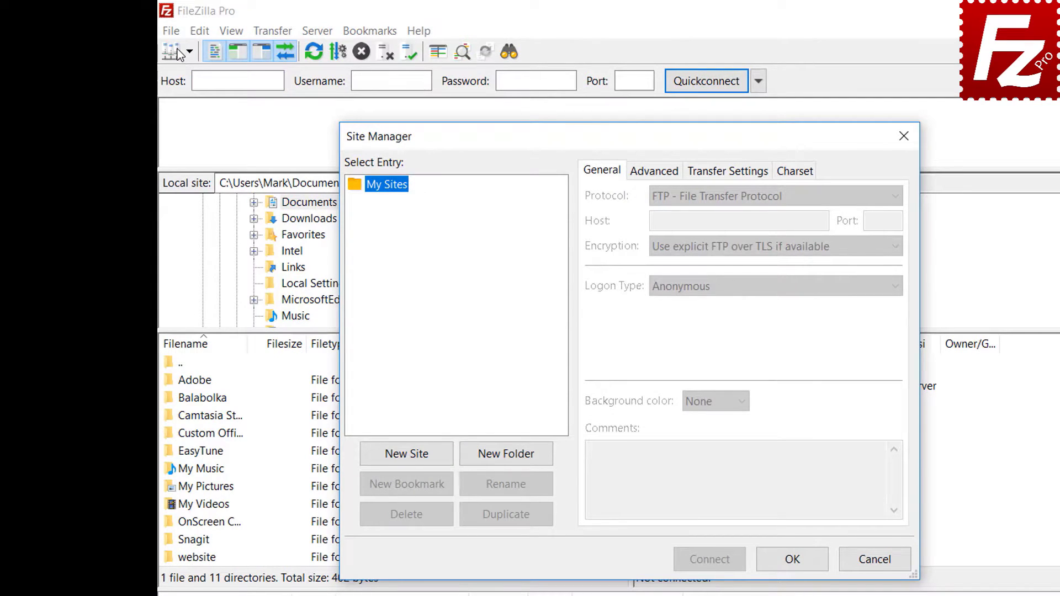
pyautogui.click(405, 454)
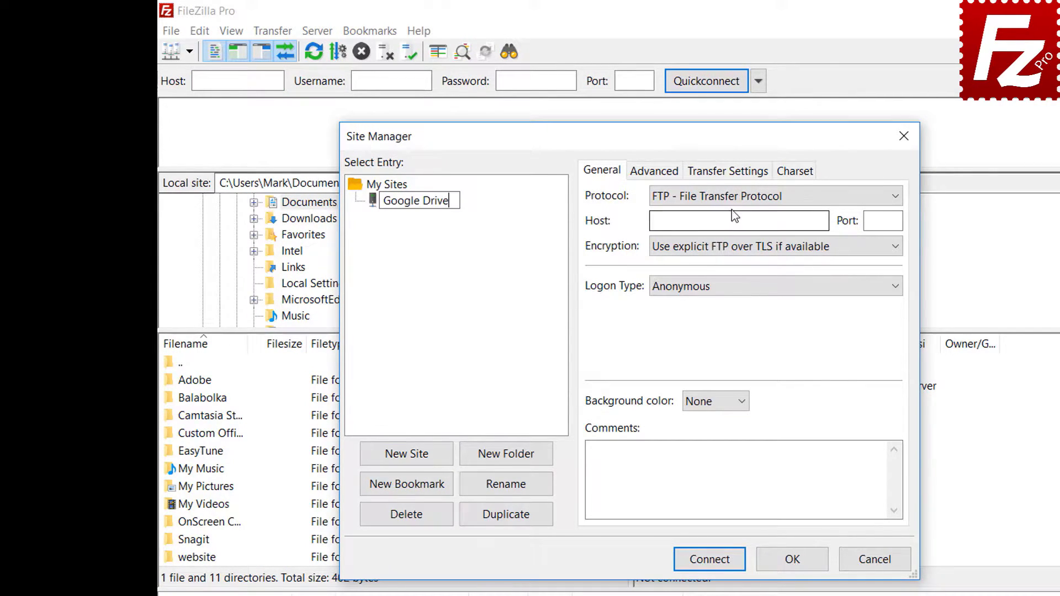
pyautogui.click(774, 196)
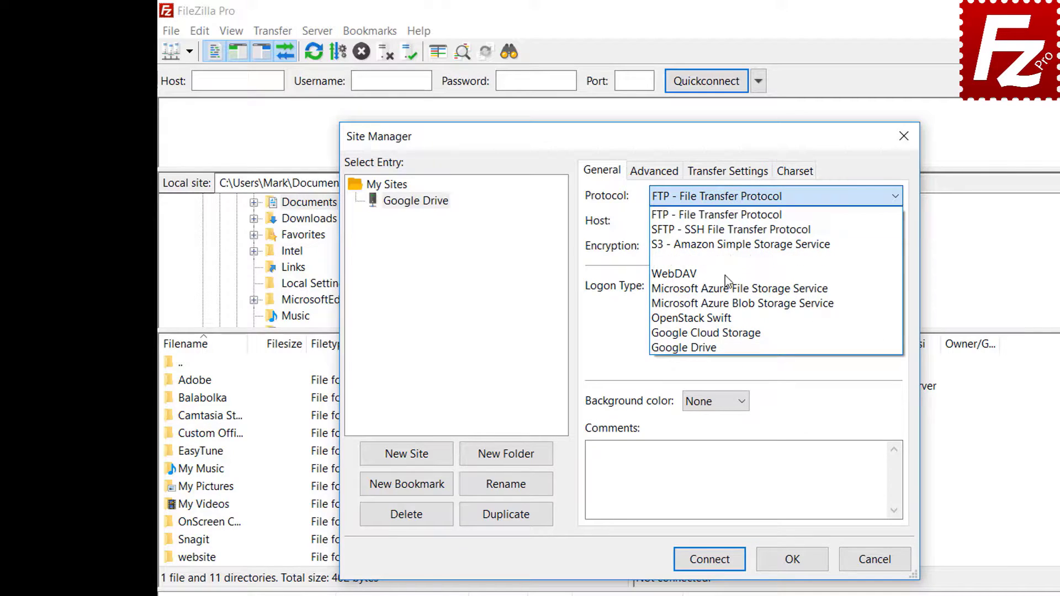
pyautogui.click(683, 347)
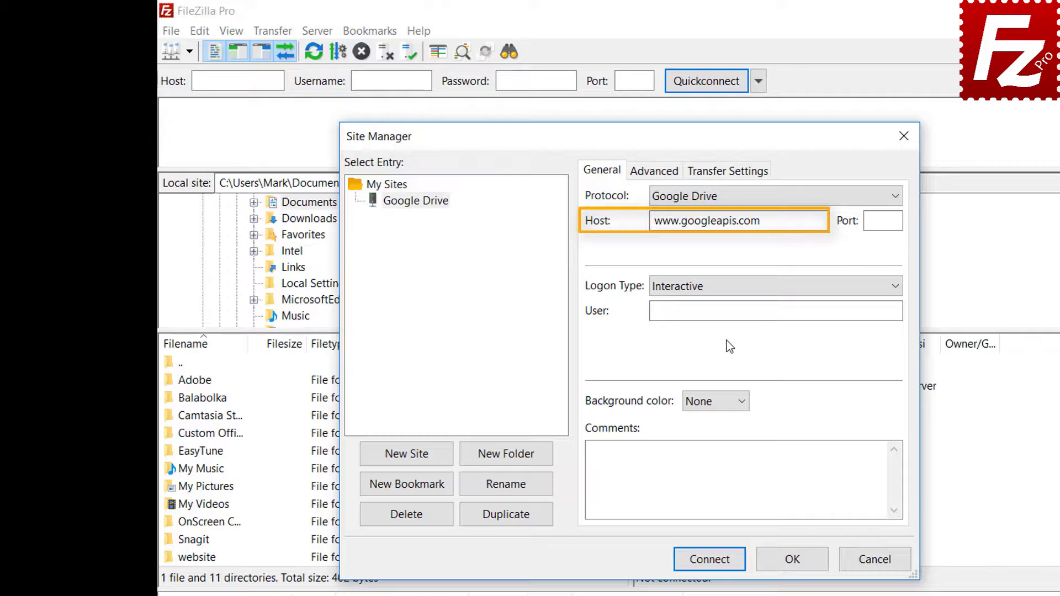
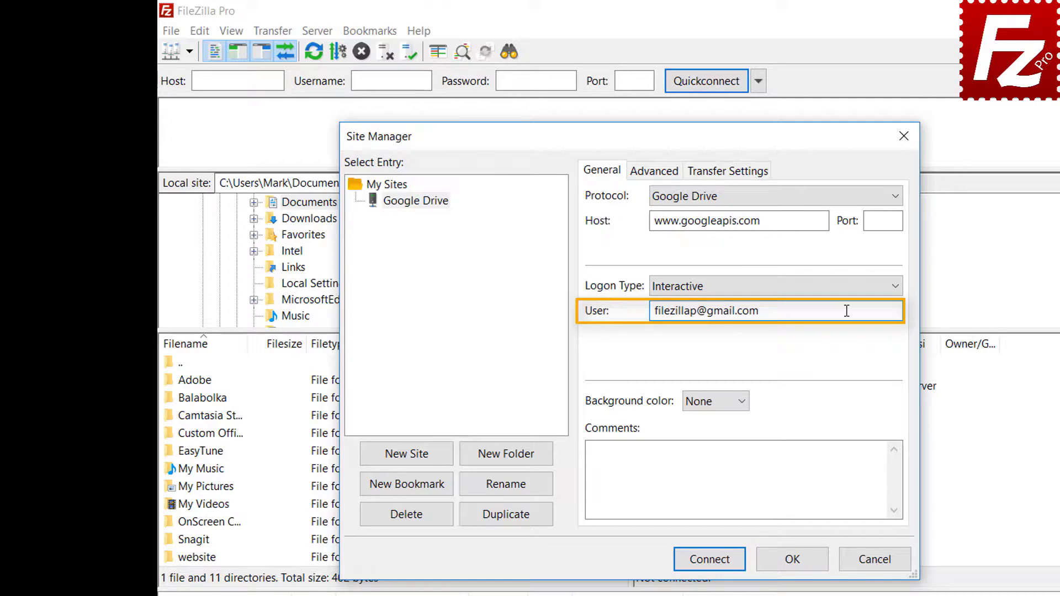
# - Connect, sign in as the FileZilla Pro Google account, allow Drive access, and close Chrome
pyautogui.click(709, 560)
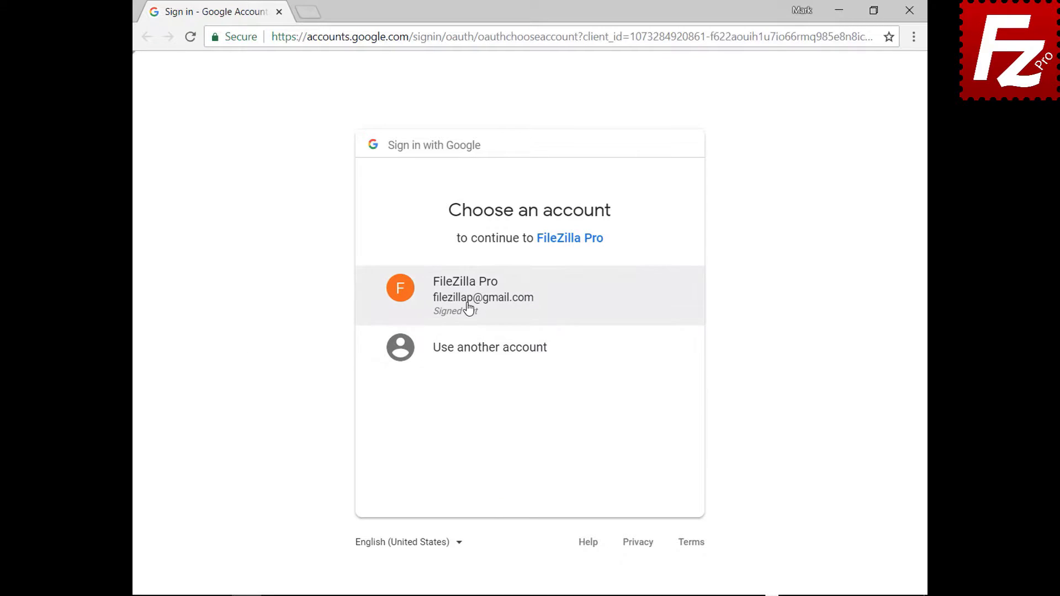
pyautogui.click(482, 296)
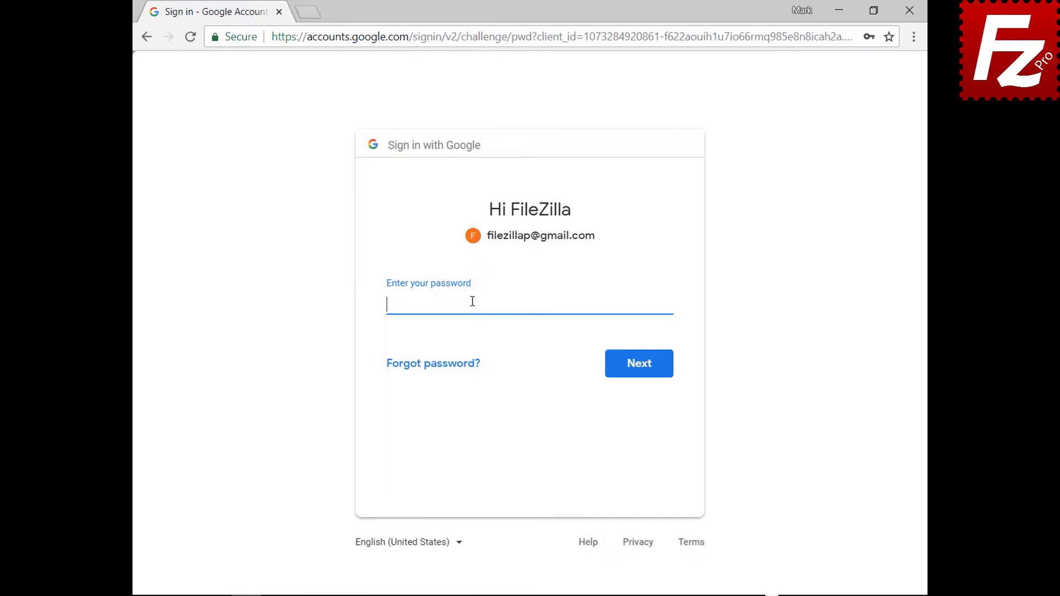
pyautogui.write('password')
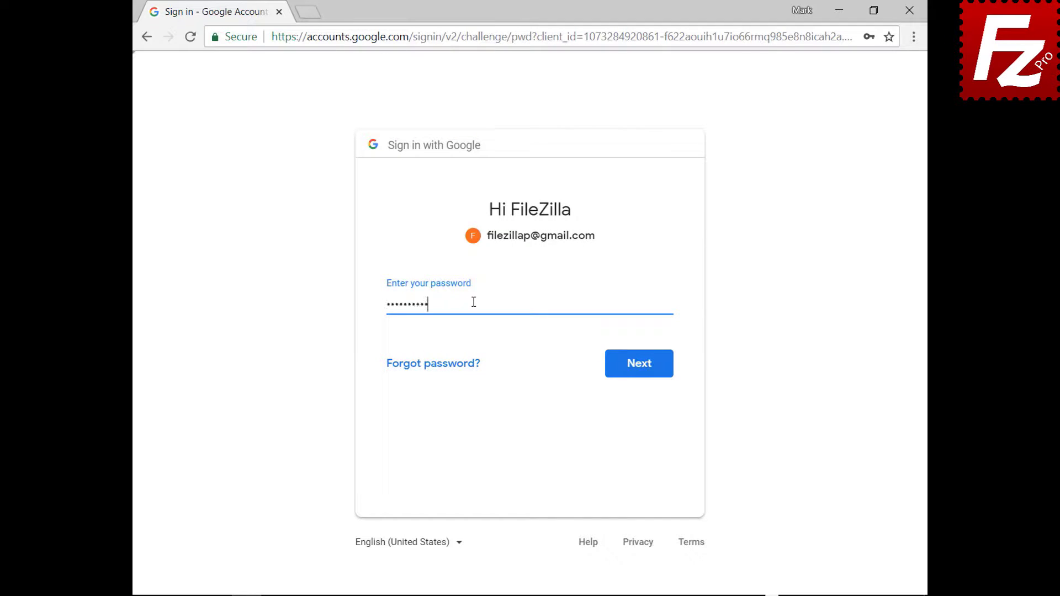
pyautogui.click(638, 363)
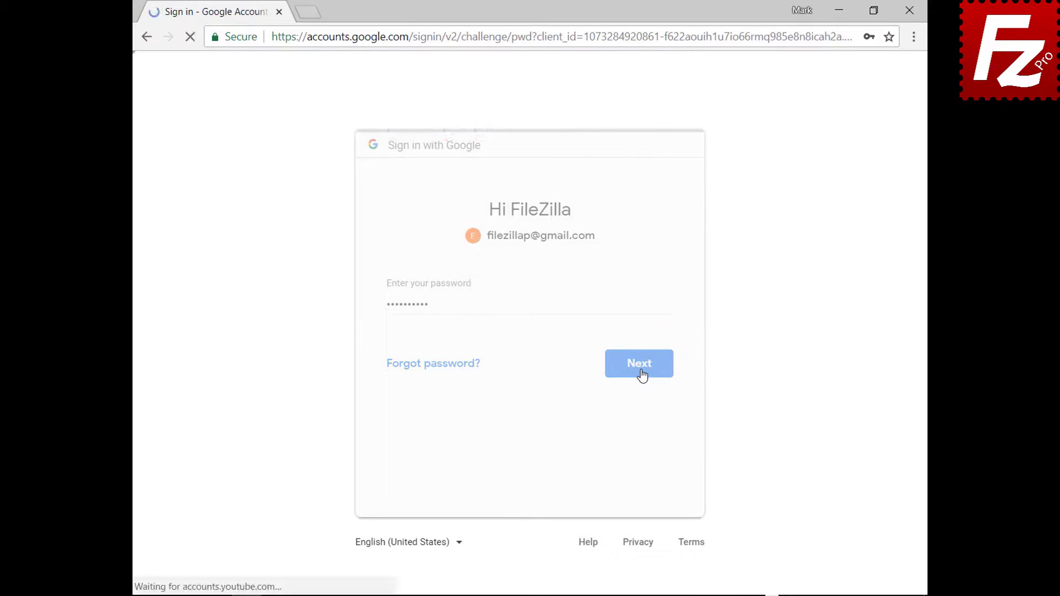
pyautogui.click(638, 363)
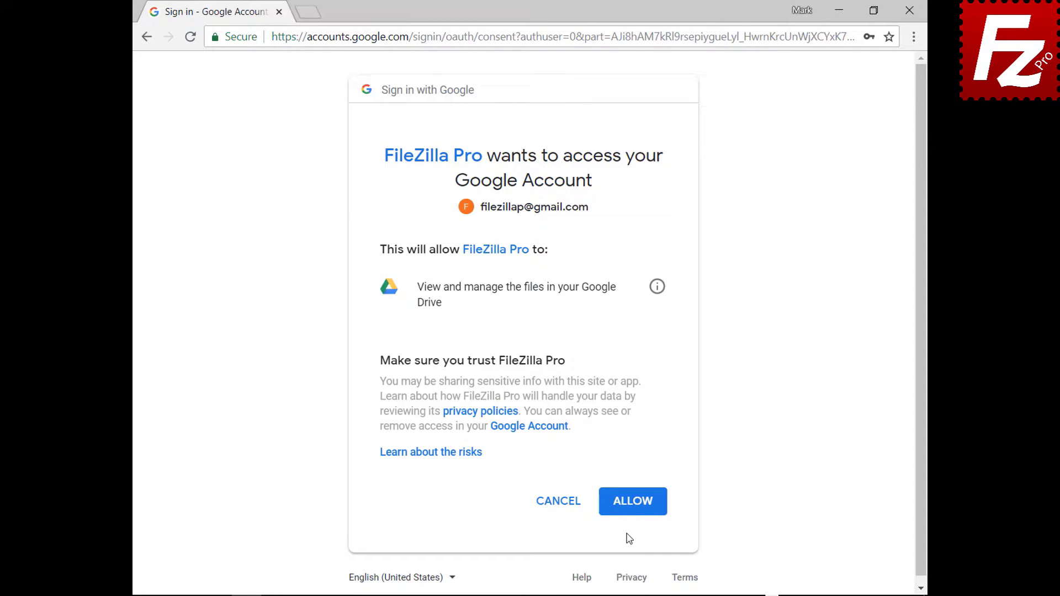
pyautogui.click(632, 501)
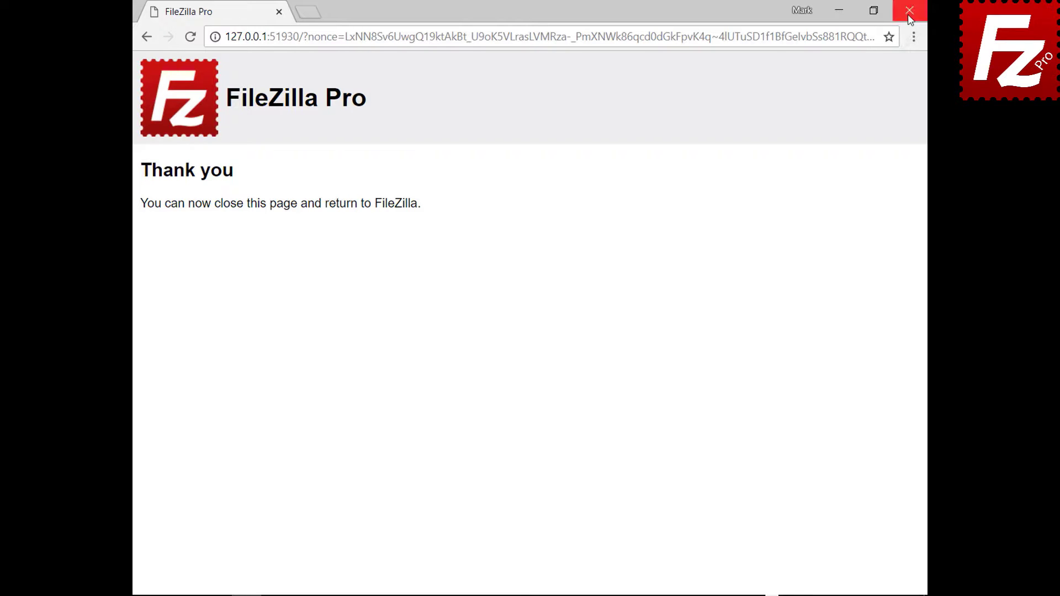
pyautogui.click(909, 11)
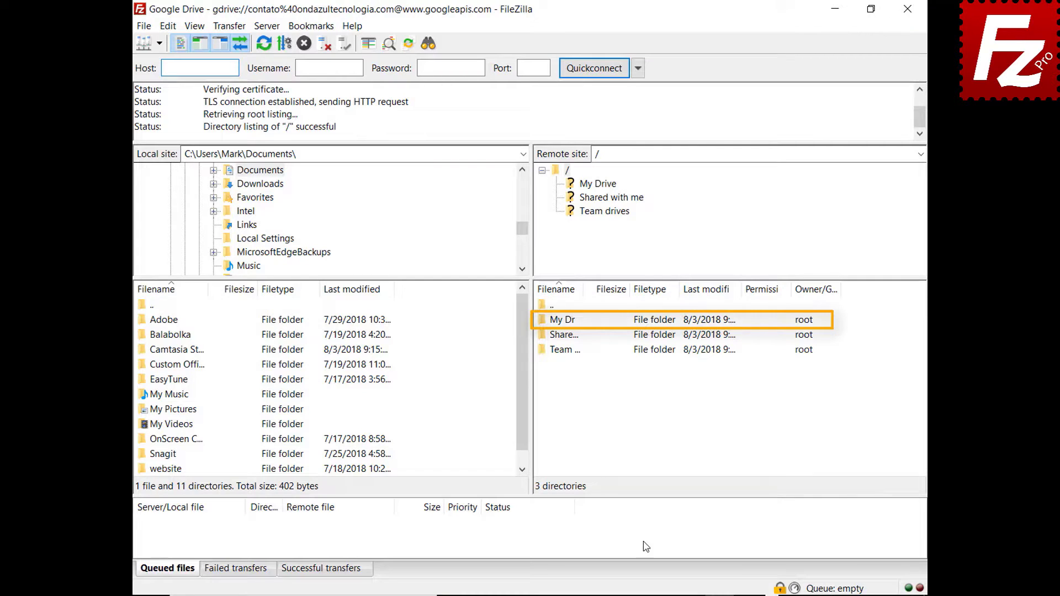
pyautogui.click(199, 67)
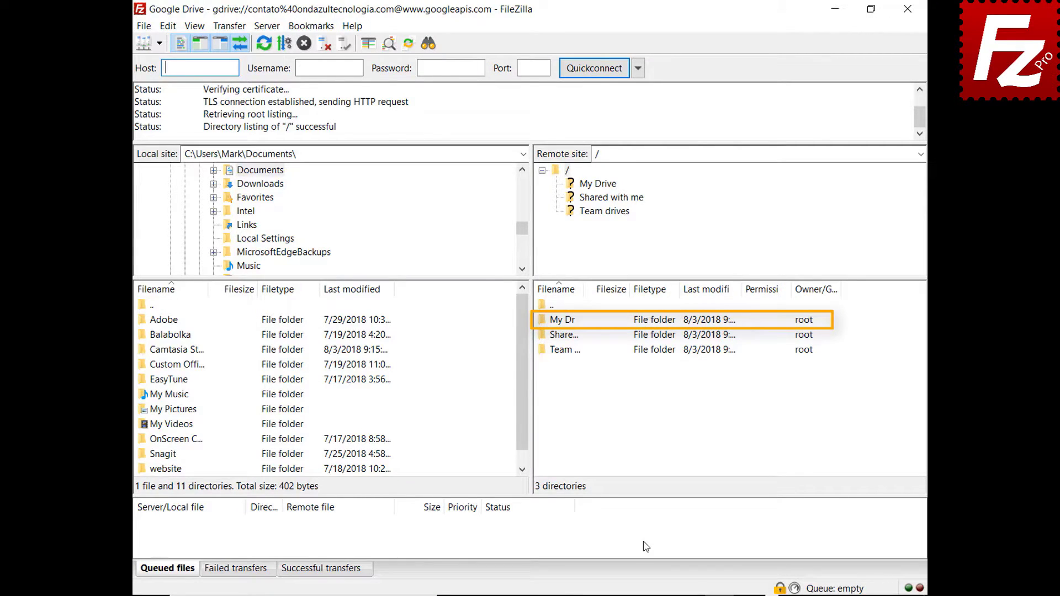
pyautogui.click(563, 335)
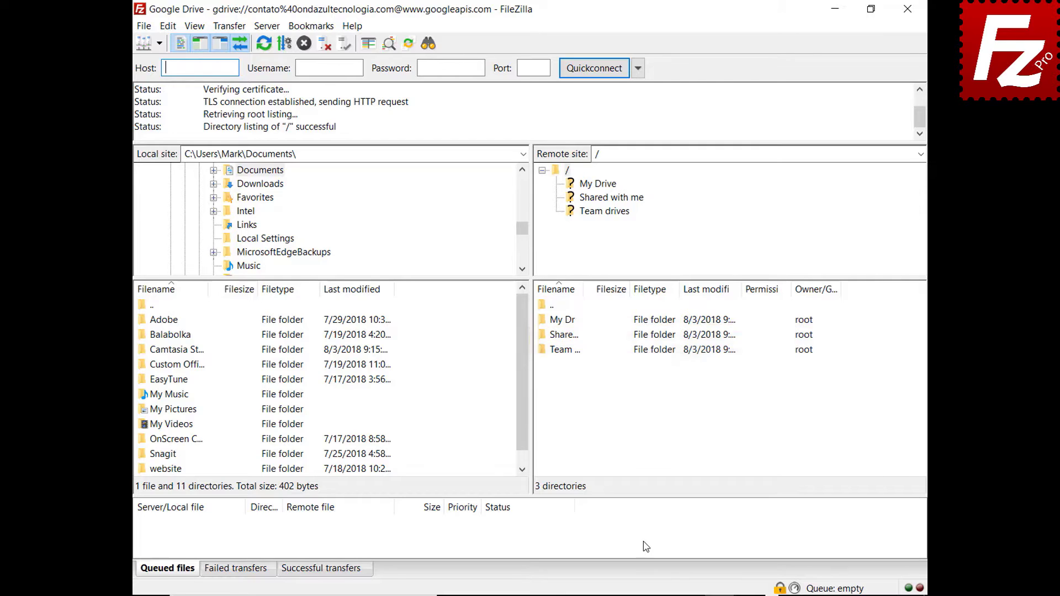
pyautogui.click(564, 350)
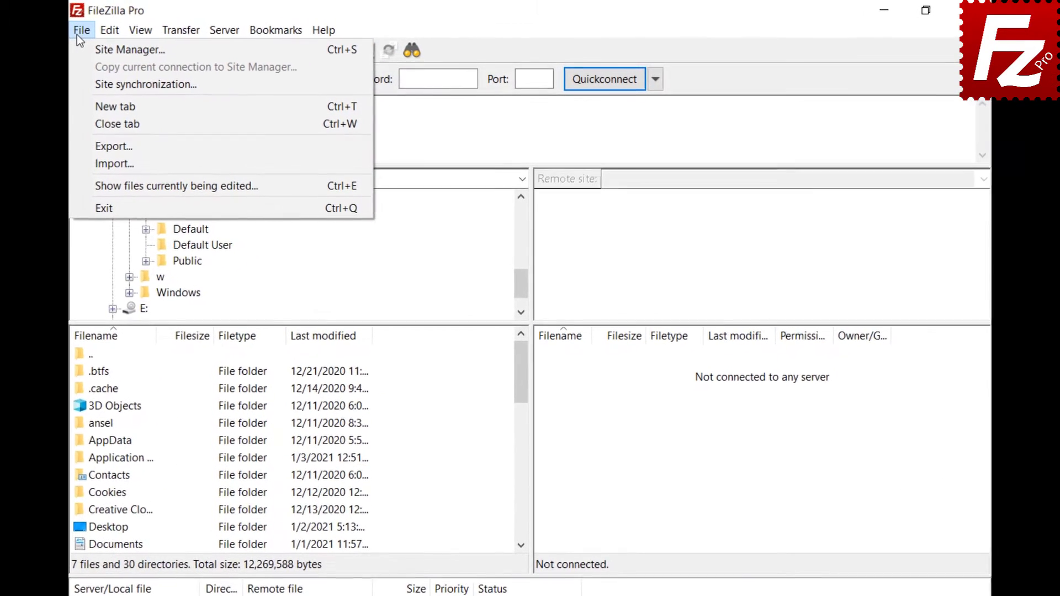
# - Reconnect to the saved Google Drive site and expand My Drive to the Construction Project folder
pyautogui.click(130, 49)
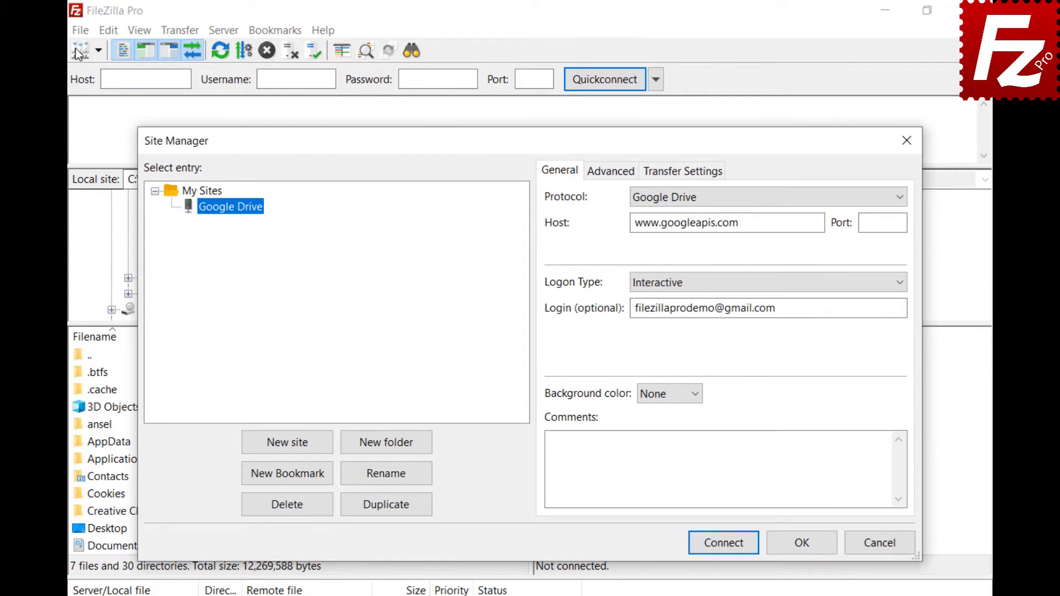
pyautogui.click(723, 542)
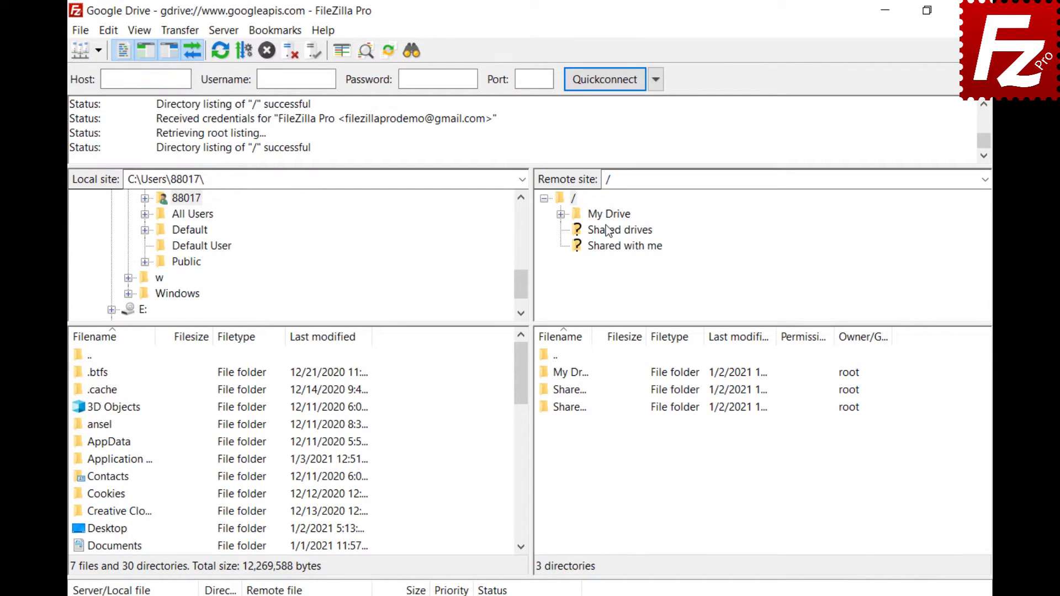
pyautogui.click(608, 213)
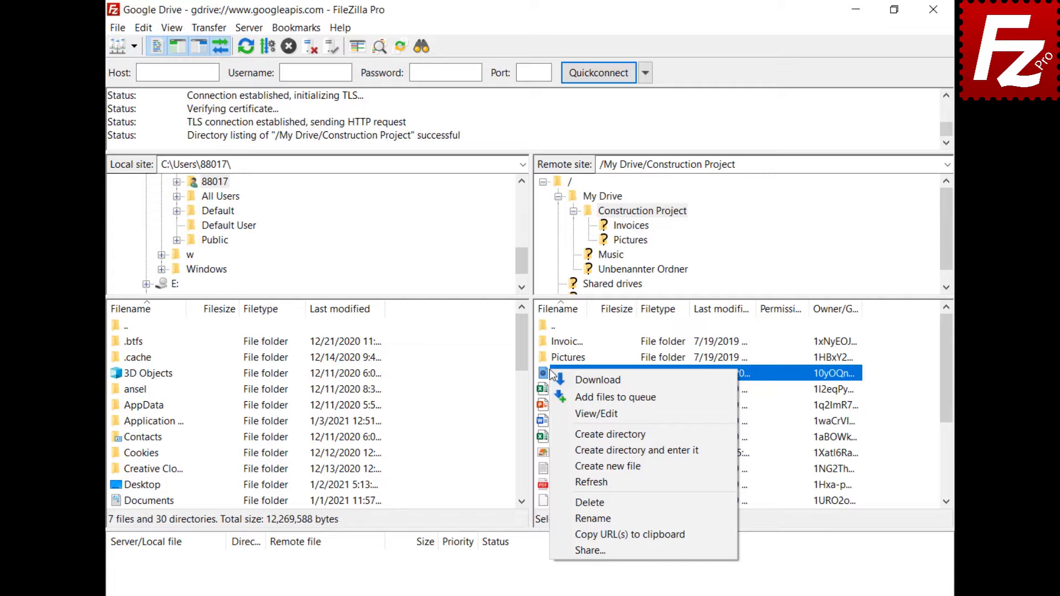
pyautogui.click(590, 550)
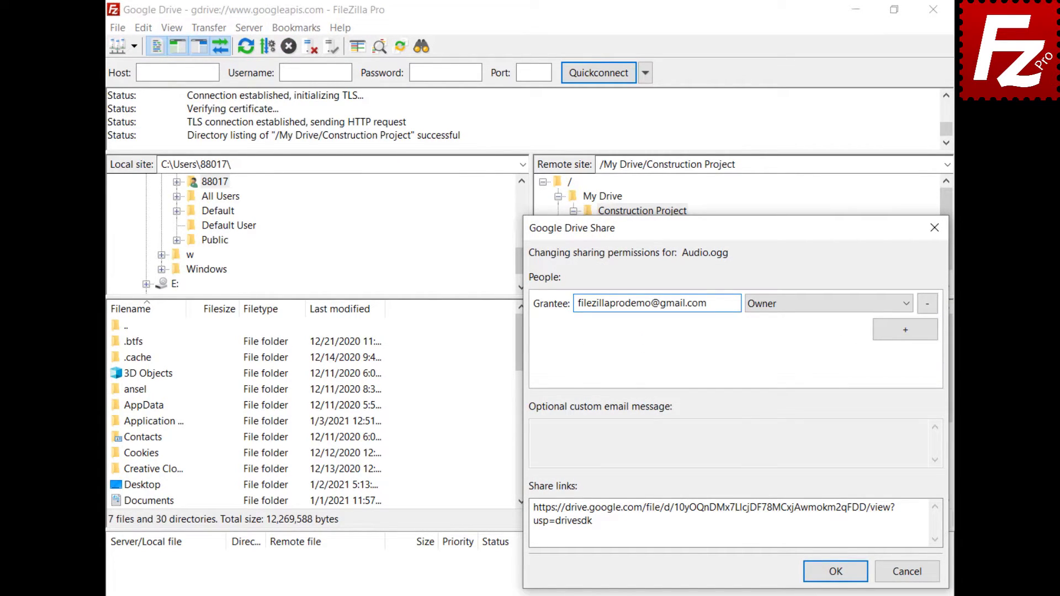
pyautogui.click(656, 303)
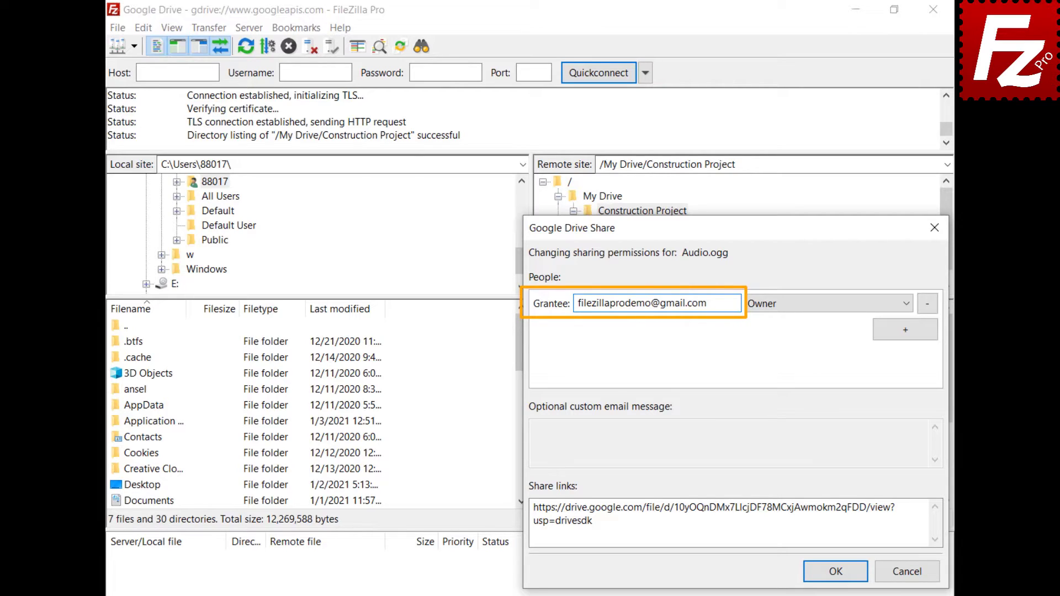
pyautogui.click(904, 330)
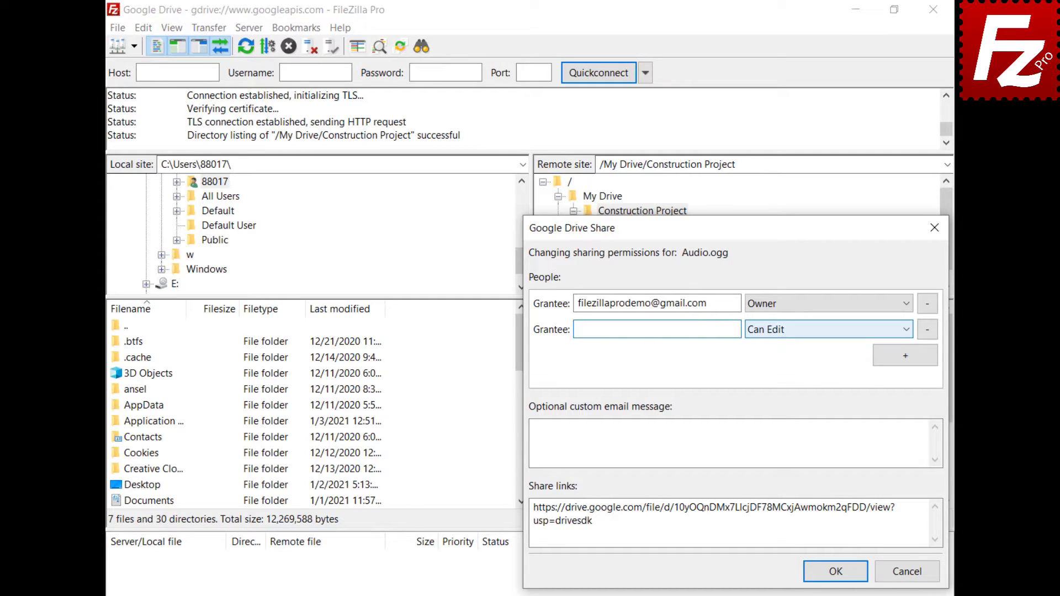
pyautogui.click(657, 329)
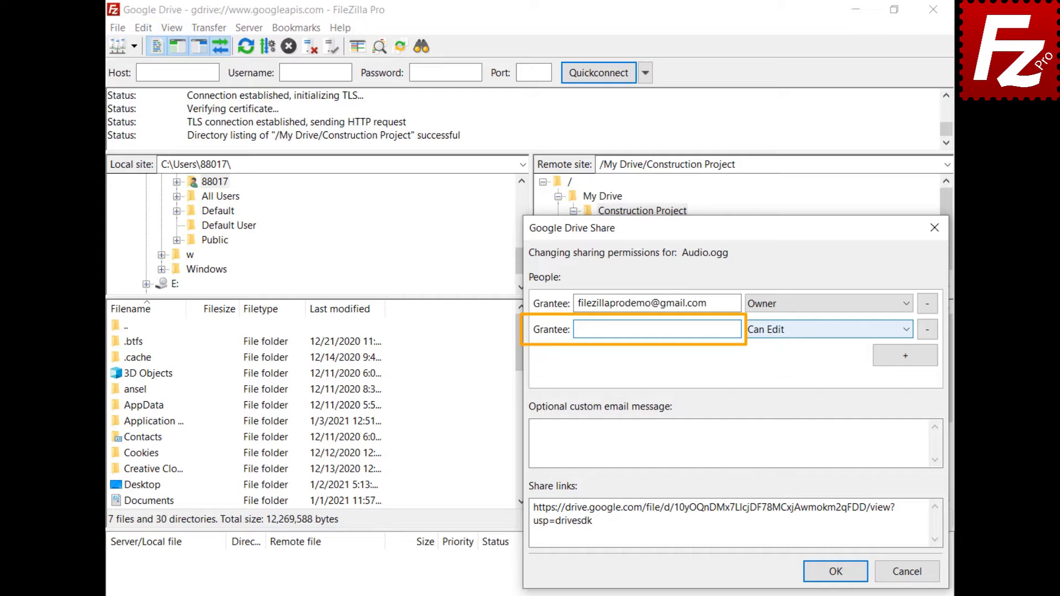
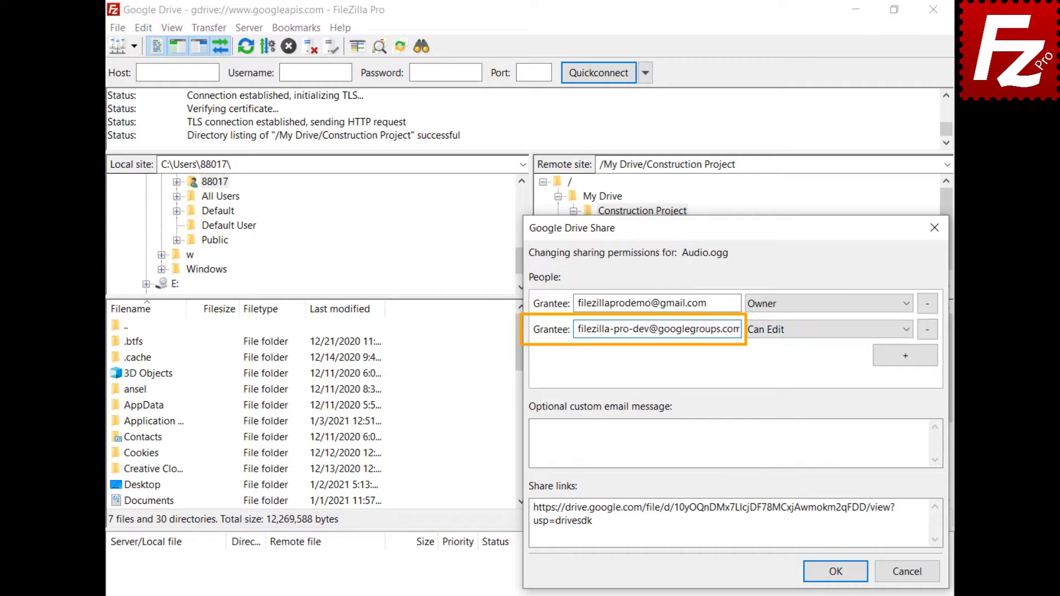
pyautogui.click(828, 329)
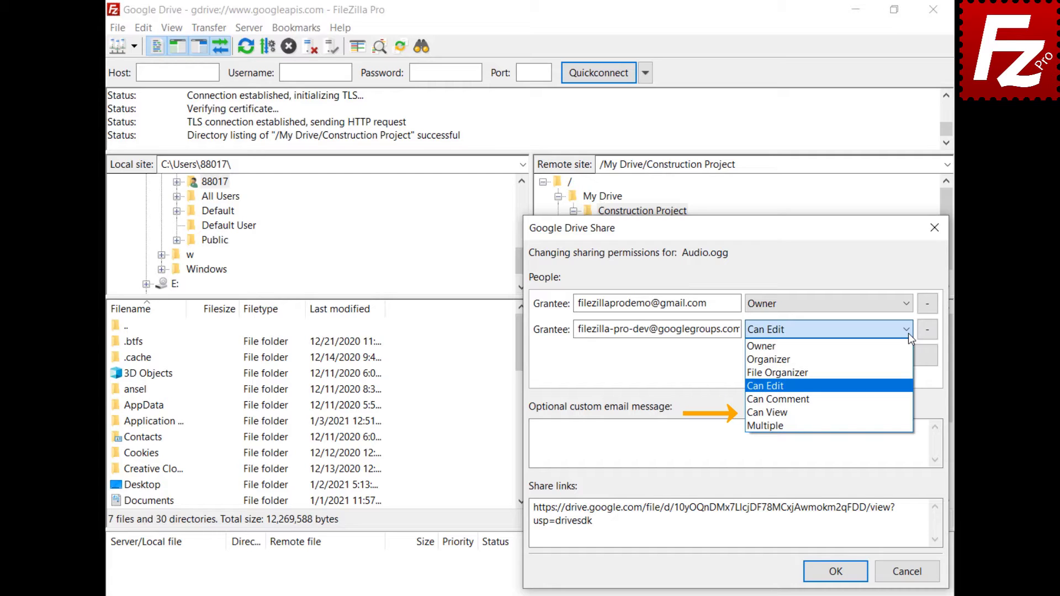
# - Give the group Can Comment permission with the message 'Shared with FileZilla Pro' and apply the share
pyautogui.click(778, 399)
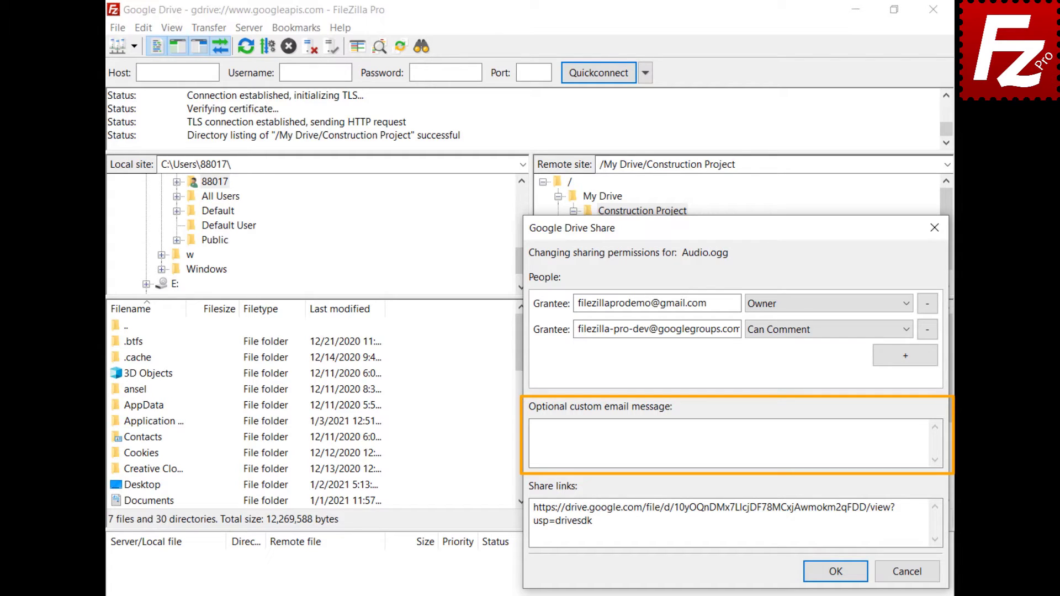
pyautogui.write('Shared with FileZilla Pr')
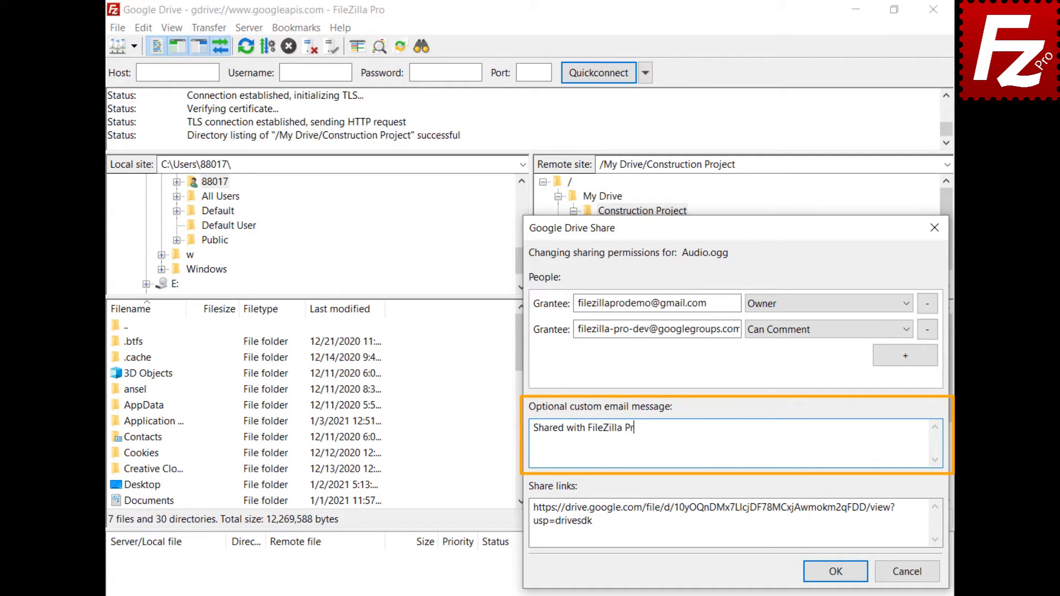
pyautogui.write('o')
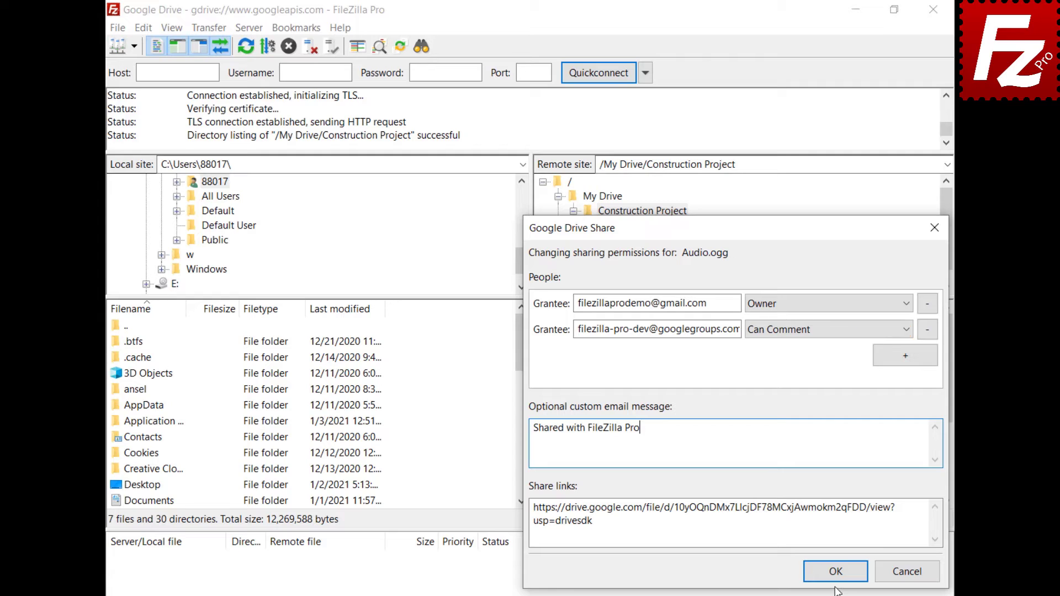
pyautogui.click(834, 572)
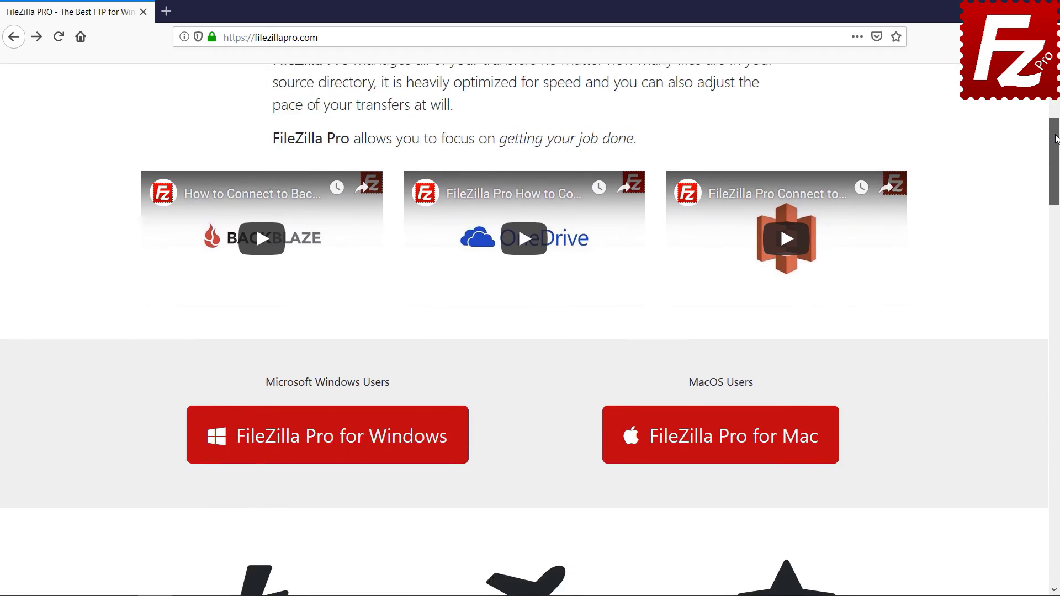
# - Choose FileZilla Pro for Windows and view the $19.99 2Checkout order form
pyautogui.click(327, 434)
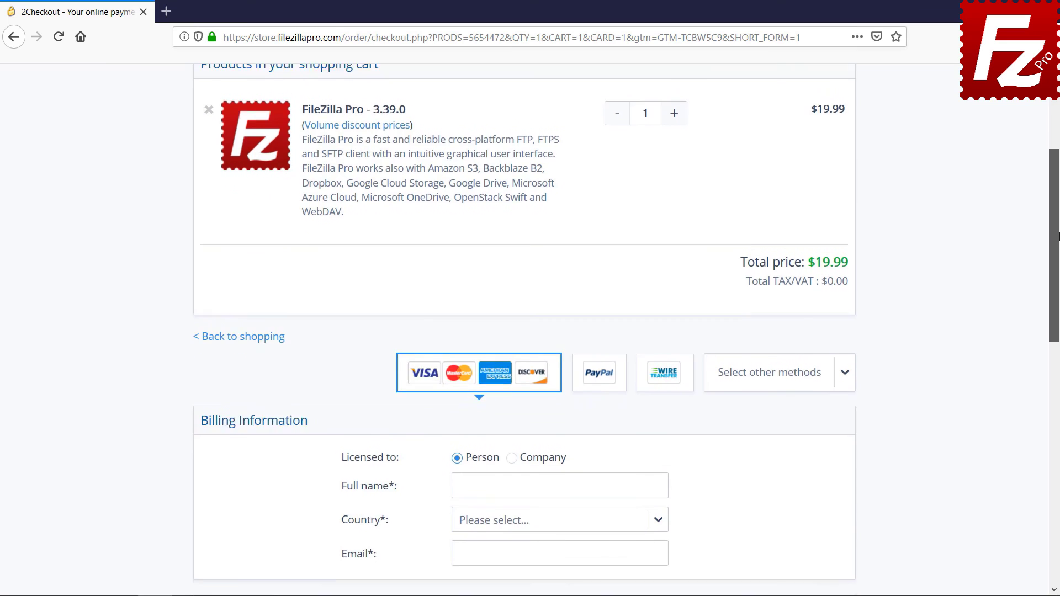
pyautogui.scroll(-3)
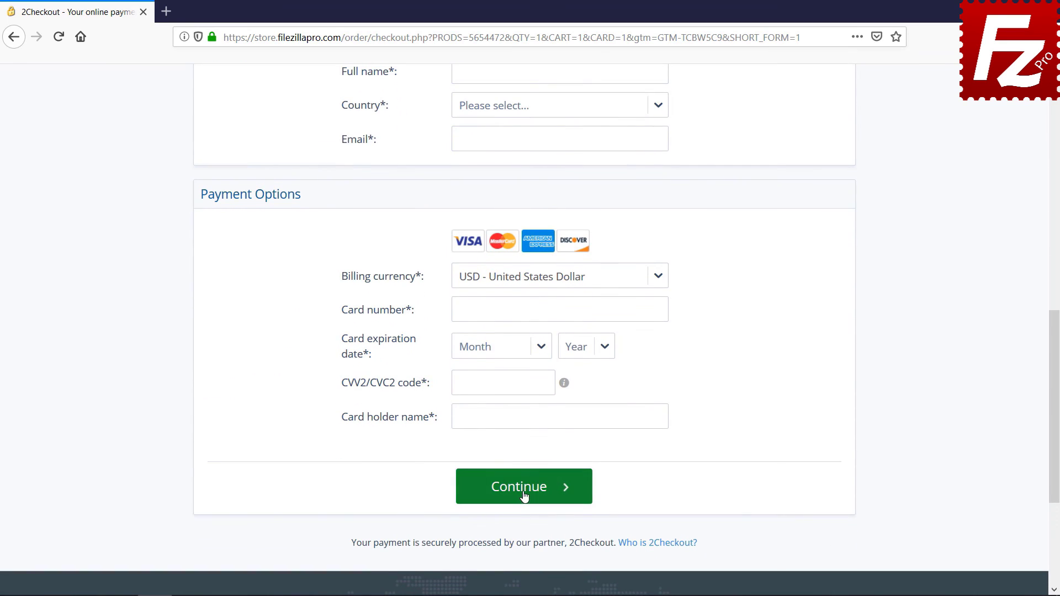